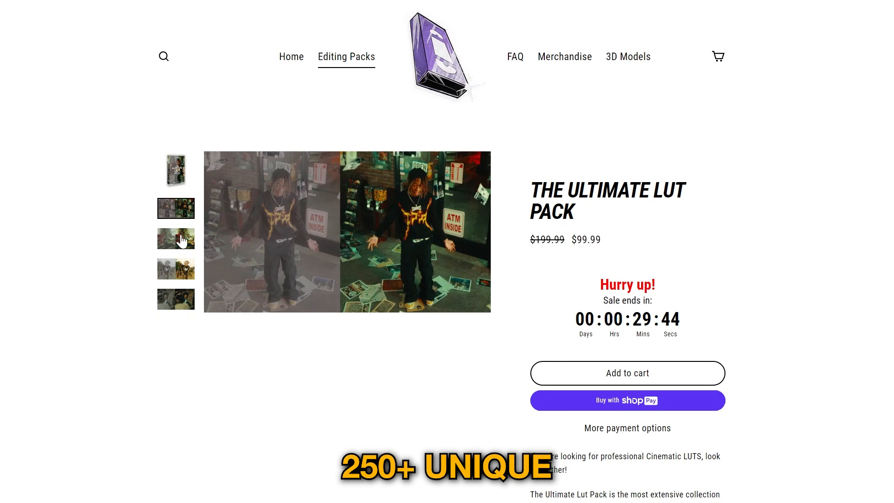
# Step: Browse the Ultimate LUT Pack gallery to the preview listing its .cube LUT files
pyautogui.click(176, 250)
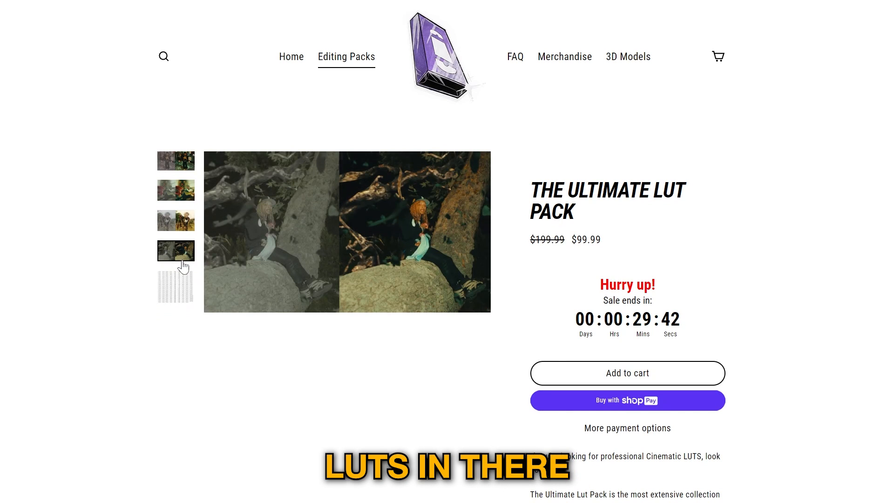
pyautogui.click(176, 286)
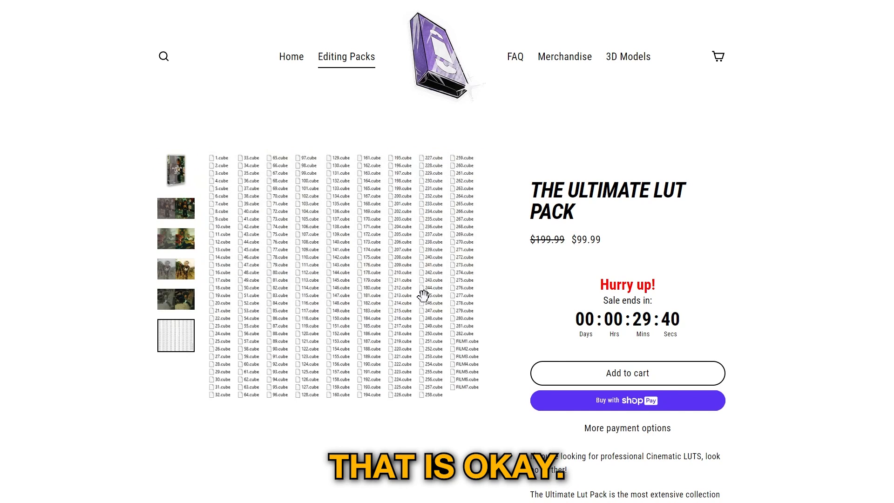
pyautogui.click(233, 496)
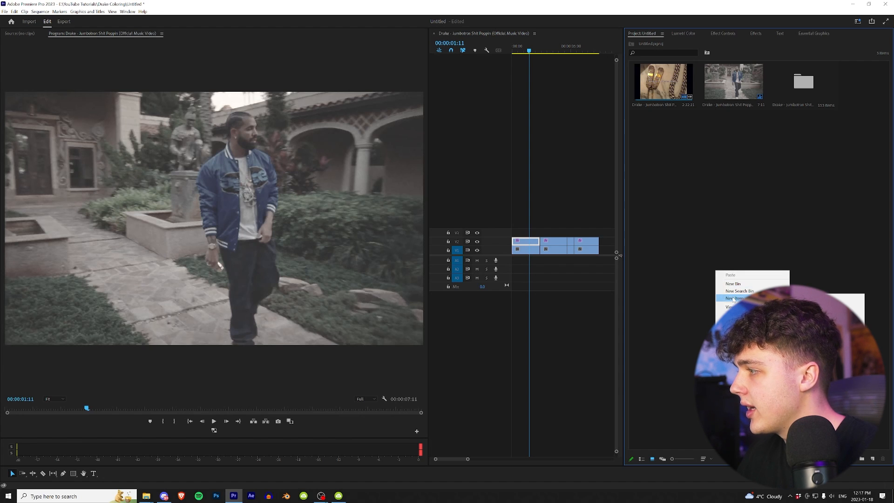
# Step: Create a new adjustment layer with default video settings for the sequence
pyautogui.click(734, 307)
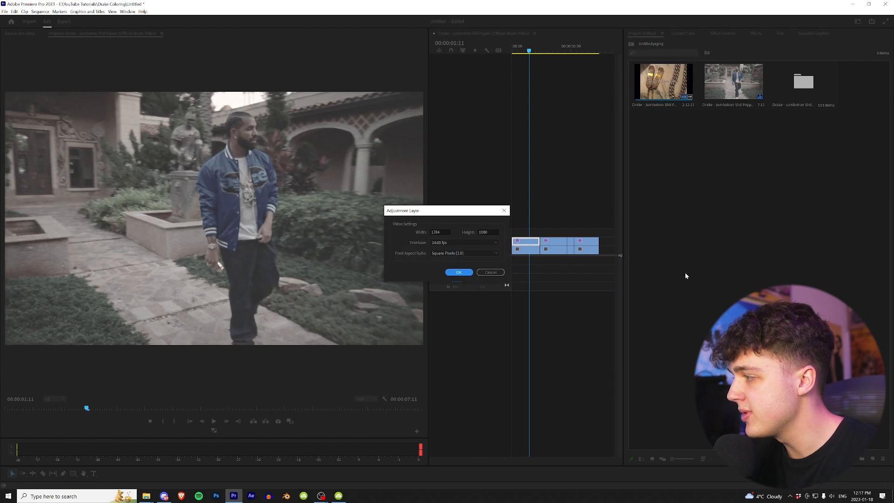
pyautogui.click(458, 271)
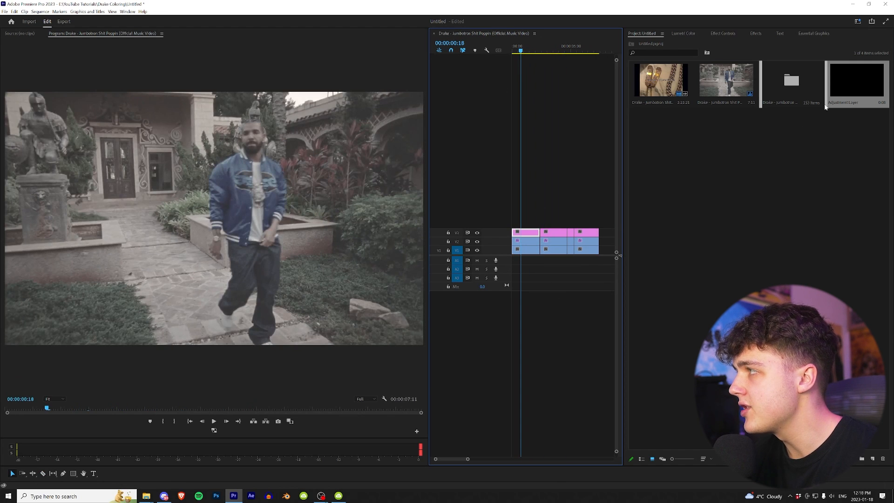
# Step: Browse Lumetri Creative looks to the Ultimate LUT Pack folder of .cube files
pyautogui.click(683, 34)
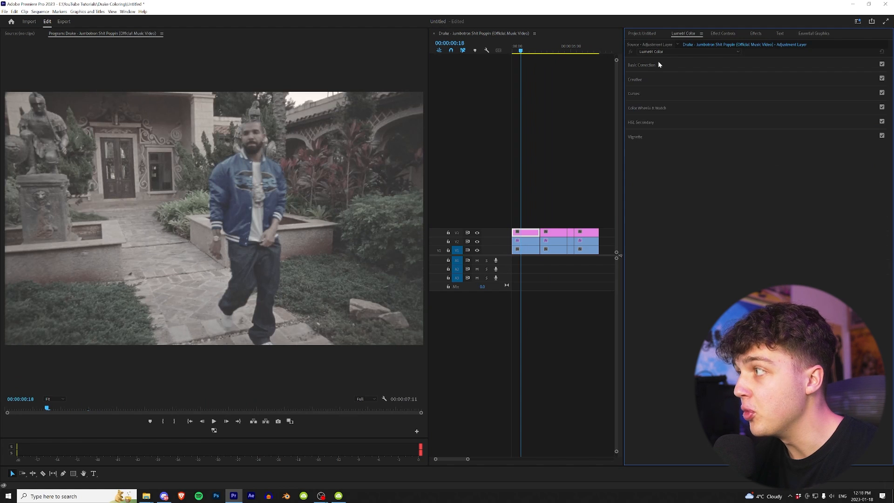
pyautogui.click(698, 90)
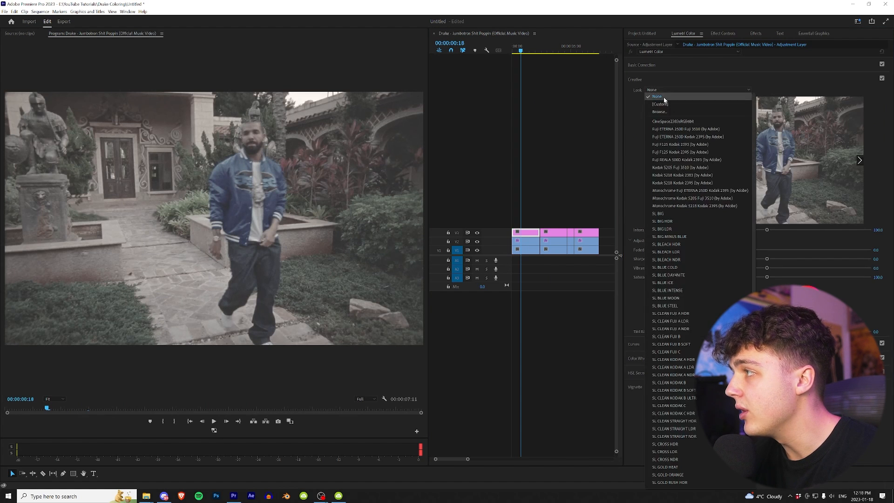
pyautogui.click(659, 112)
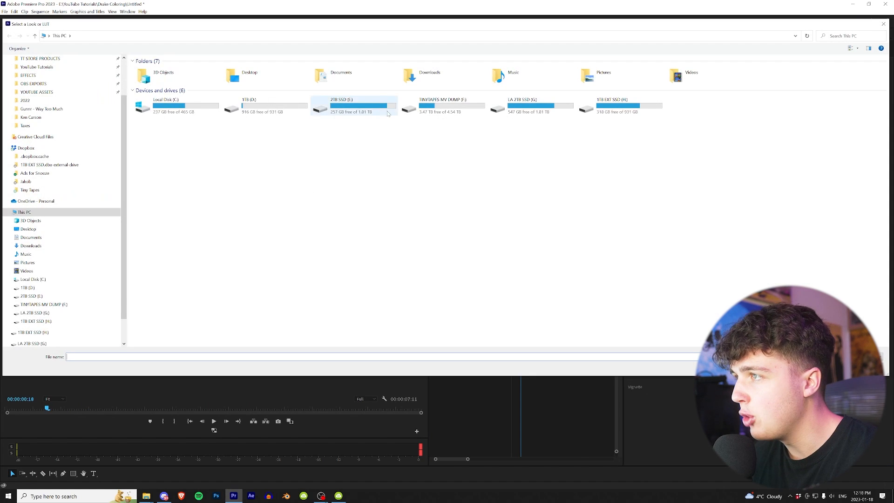
pyautogui.doubleClick(354, 105)
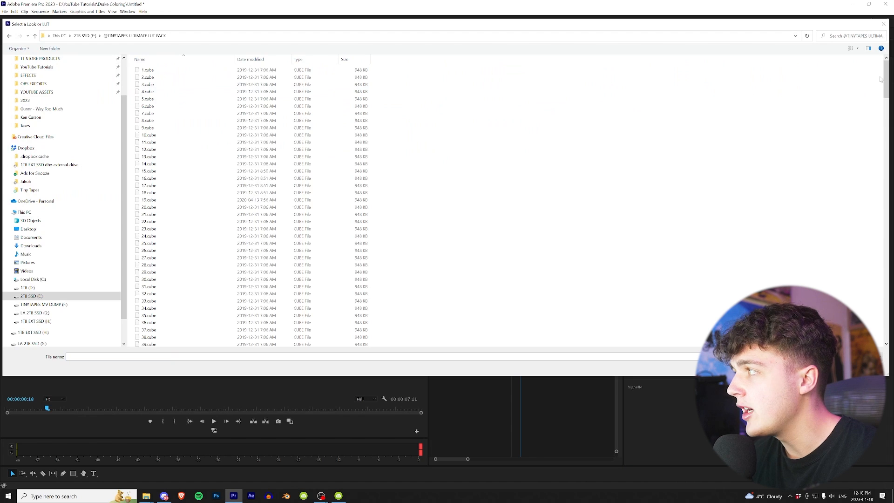
pyautogui.scroll(-3)
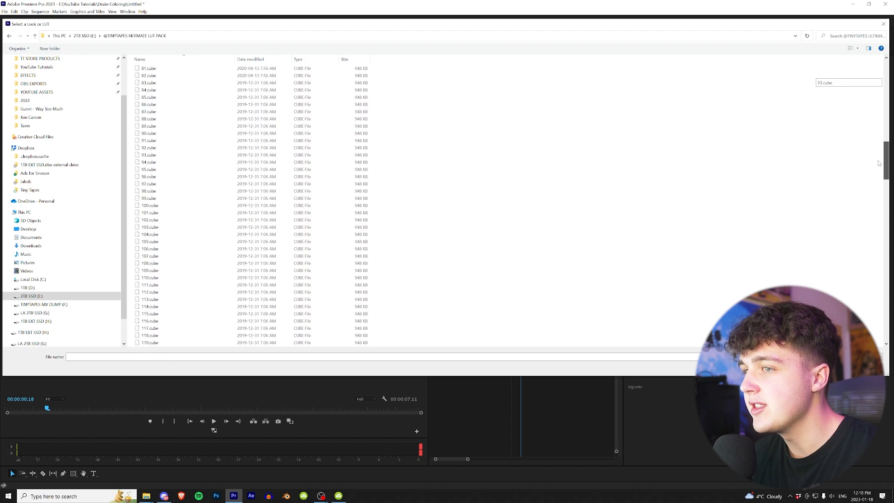
pyautogui.scroll(-3)
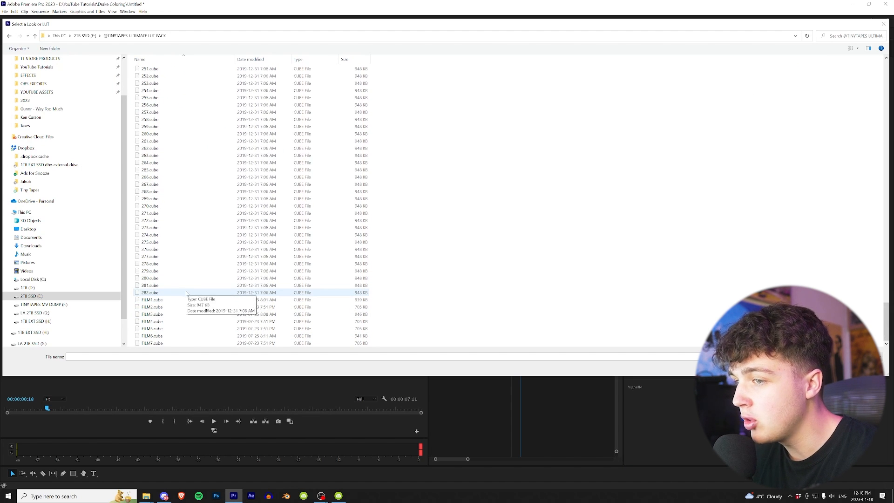
pyautogui.scroll(3)
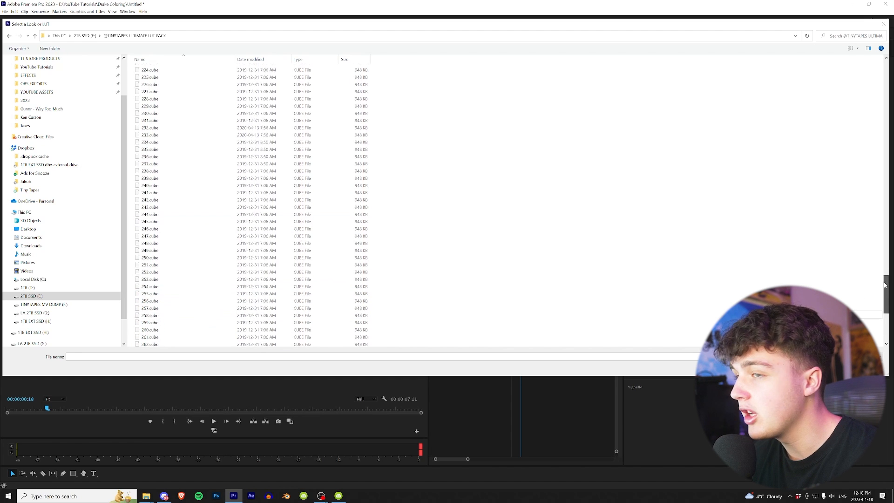
pyautogui.scroll(3)
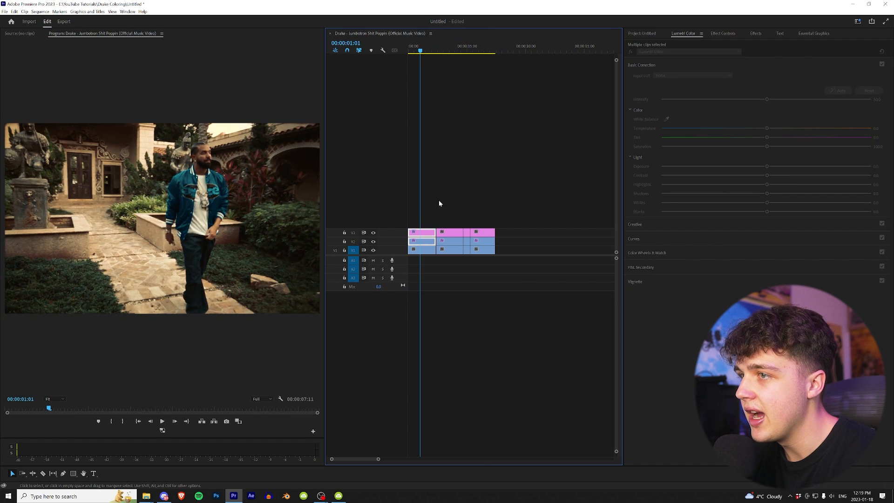
# Step: Inspect the stacked layers' corrections on the walking shot and review the effect presets
pyautogui.click(419, 251)
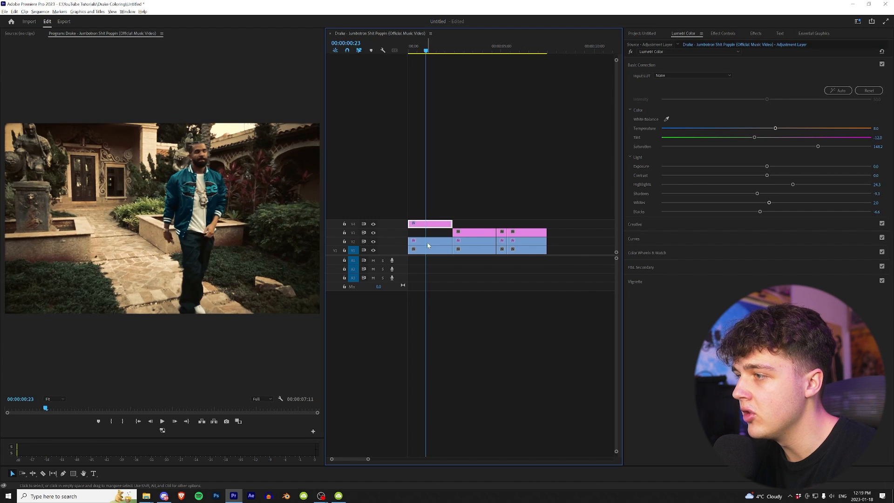
pyautogui.click(431, 233)
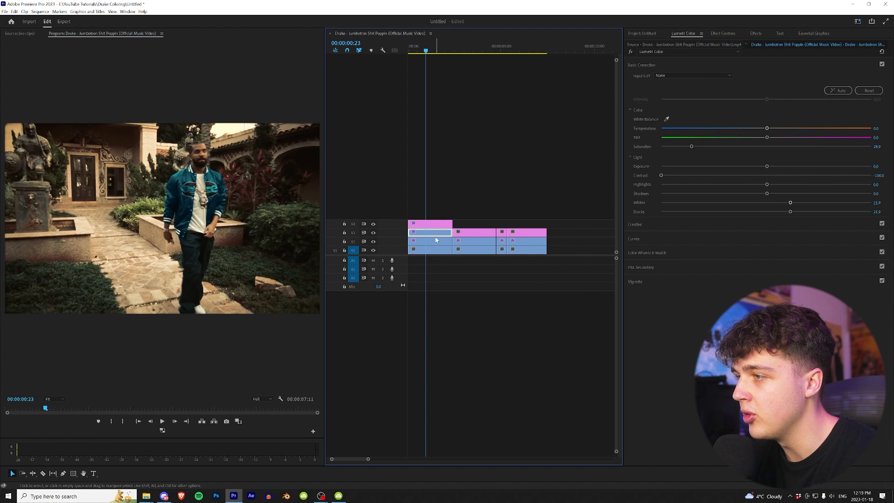
pyautogui.click(756, 34)
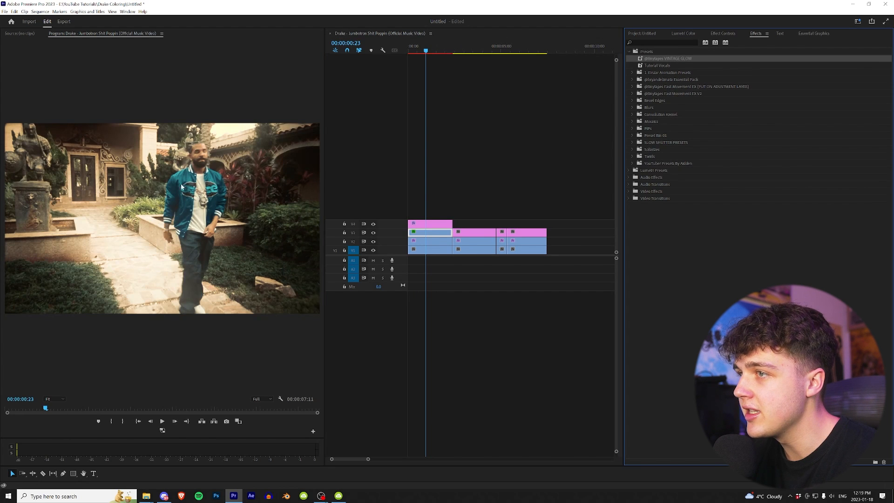
pyautogui.click(429, 50)
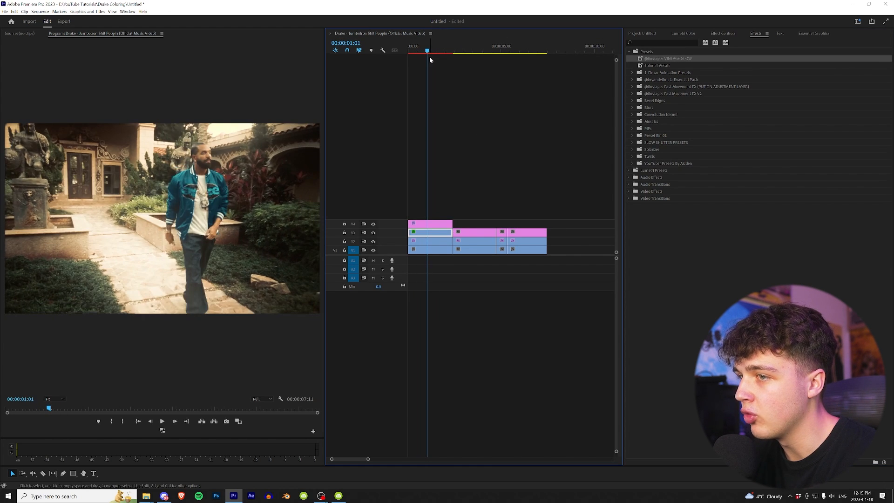
pyautogui.click(429, 241)
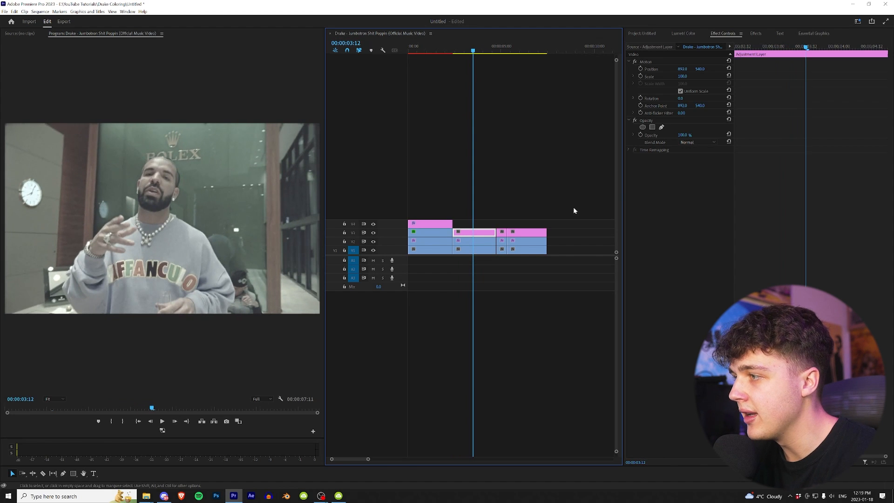
# Step: Browse for a pack .cube look to grade the Rolex-store shot's adjustment layer
pyautogui.click(683, 34)
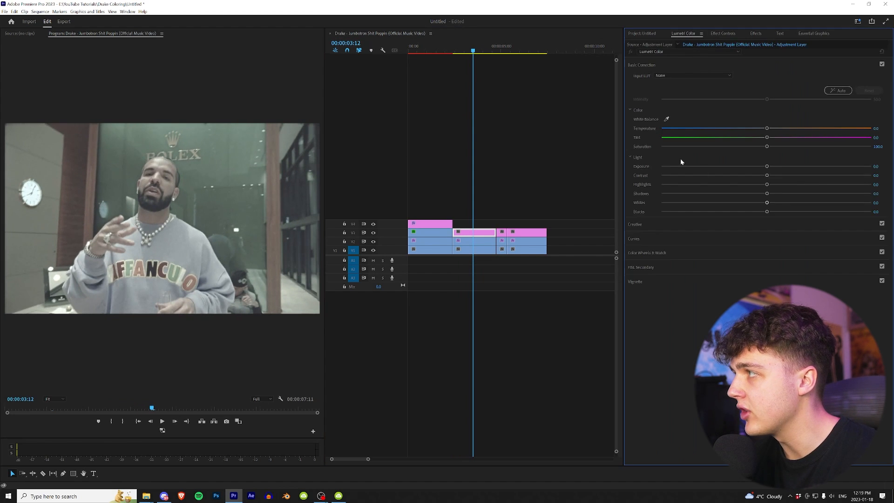
pyautogui.click(696, 89)
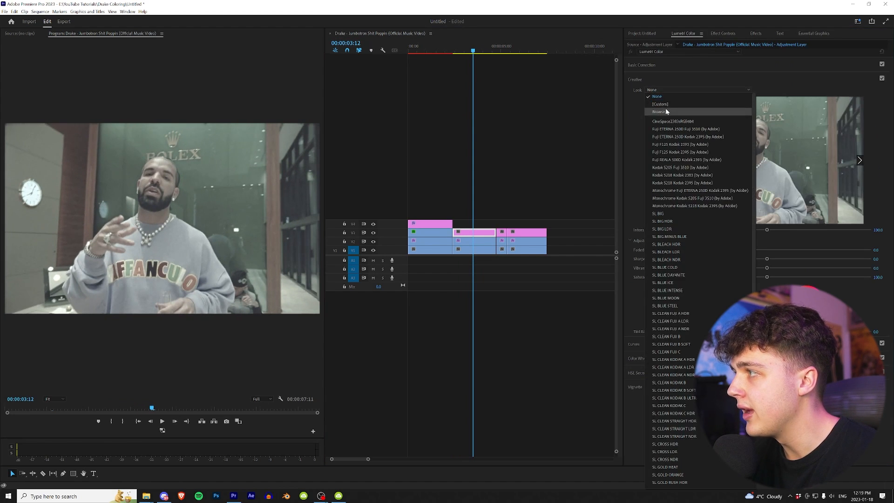
pyautogui.click(659, 112)
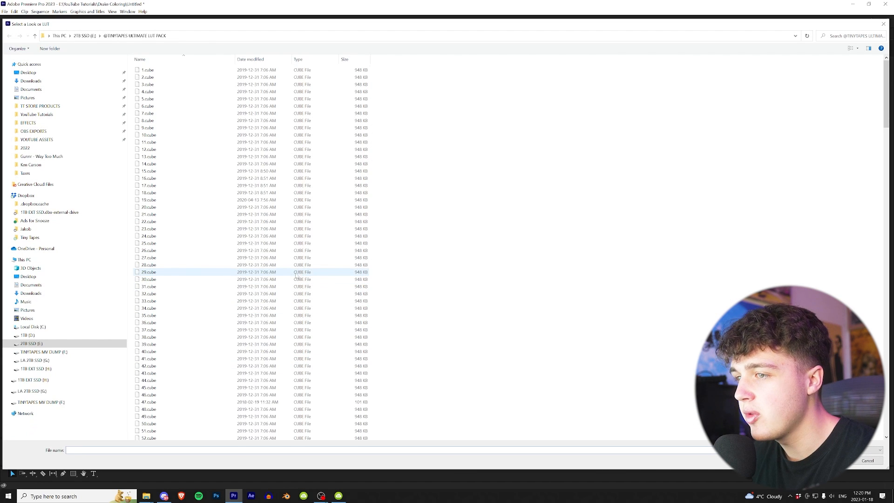
pyautogui.scroll(-3)
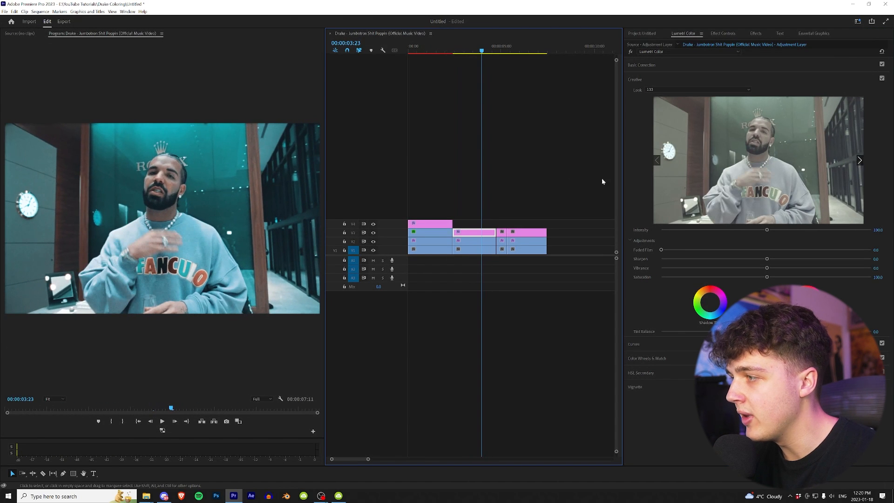
# Step: Adjust Basic Correction tint, saturation, contrast and tone on the Rolex shot's adjustment layer
pyautogui.click(642, 64)
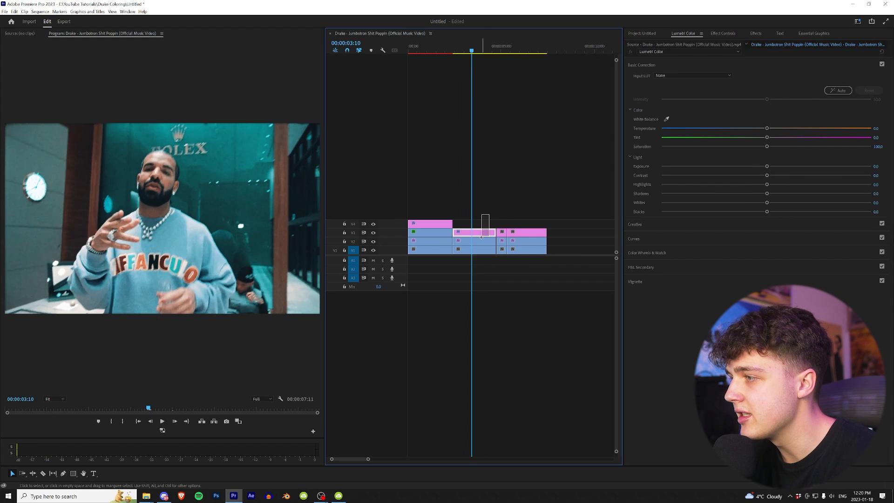
pyautogui.click(473, 234)
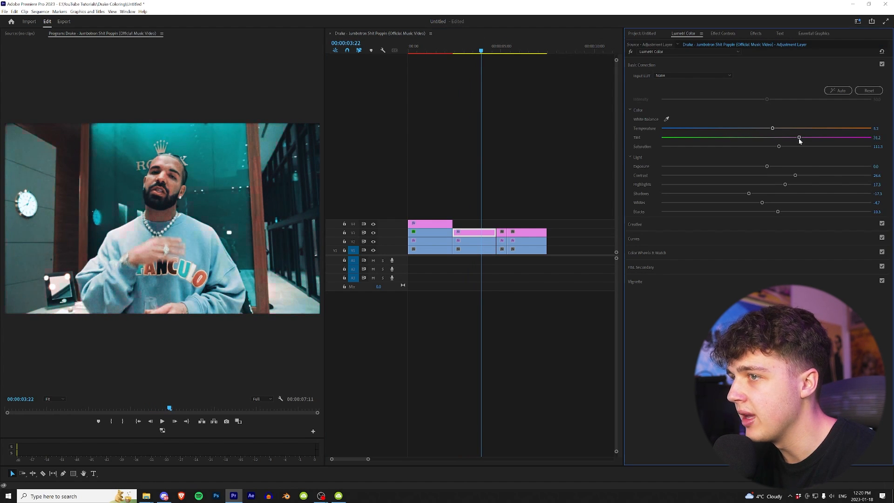
pyautogui.click(474, 240)
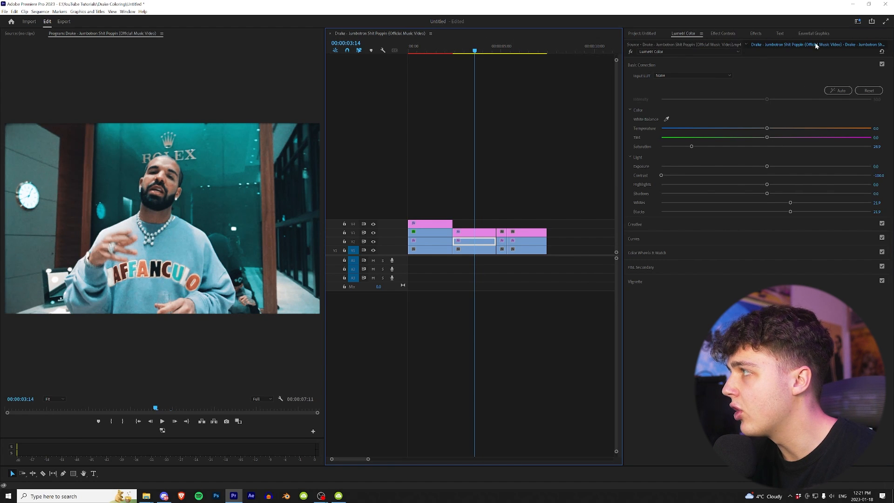
# Step: Apply the Dehancer Pro film emulation effect to the Rolex-store clip
pyautogui.click(756, 33)
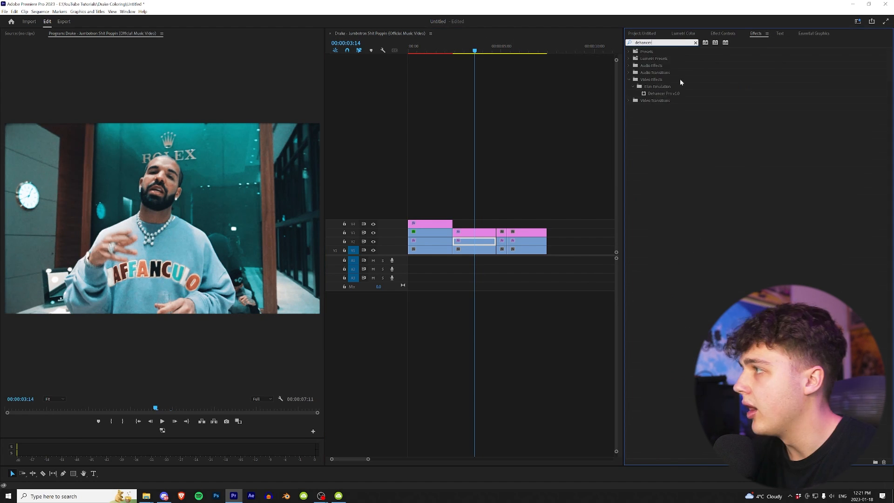
pyautogui.click(662, 94)
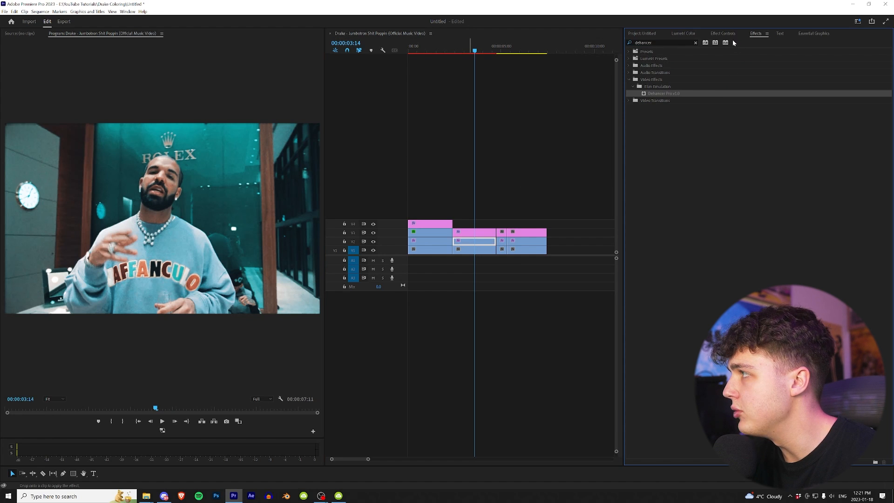
pyautogui.click(722, 34)
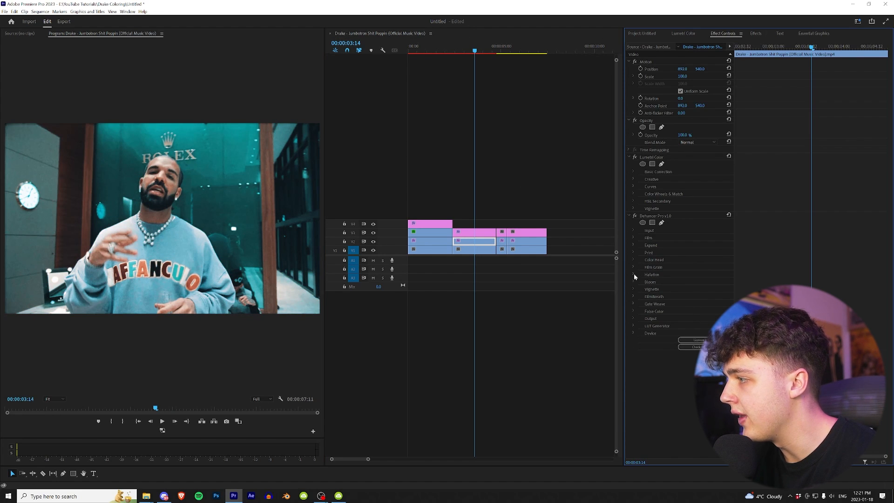
# Step: Enable Dehancer halation on the Rolex shot after previewing its mask mode
pyautogui.click(634, 274)
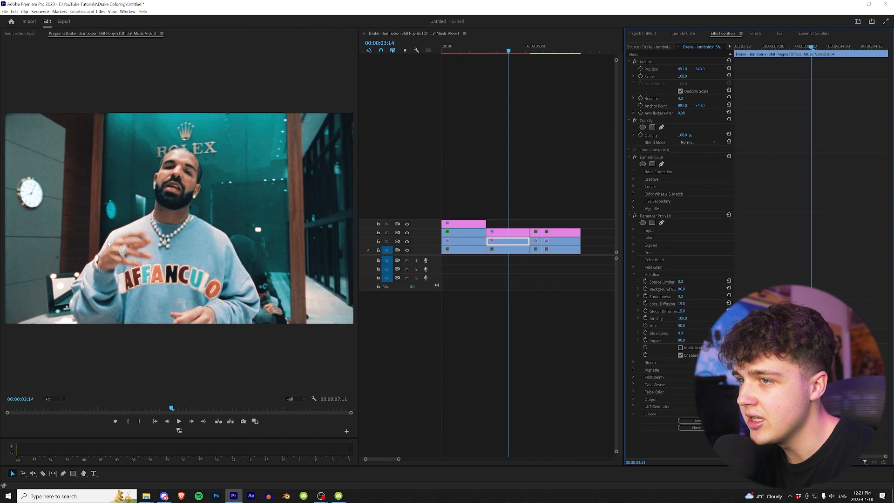
pyautogui.click(680, 347)
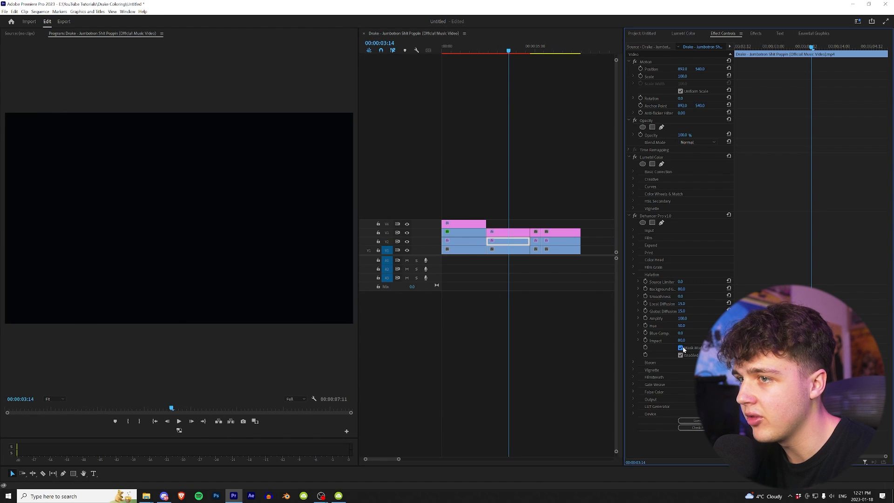
pyautogui.click(680, 347)
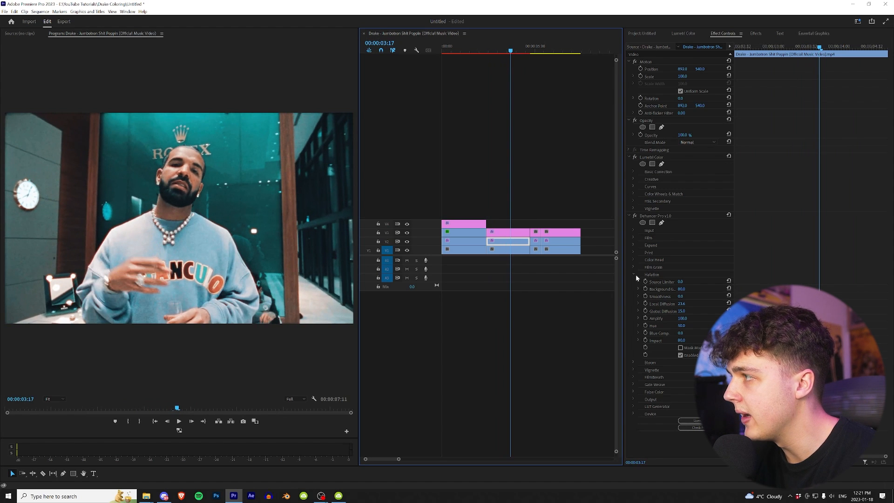
pyautogui.click(633, 281)
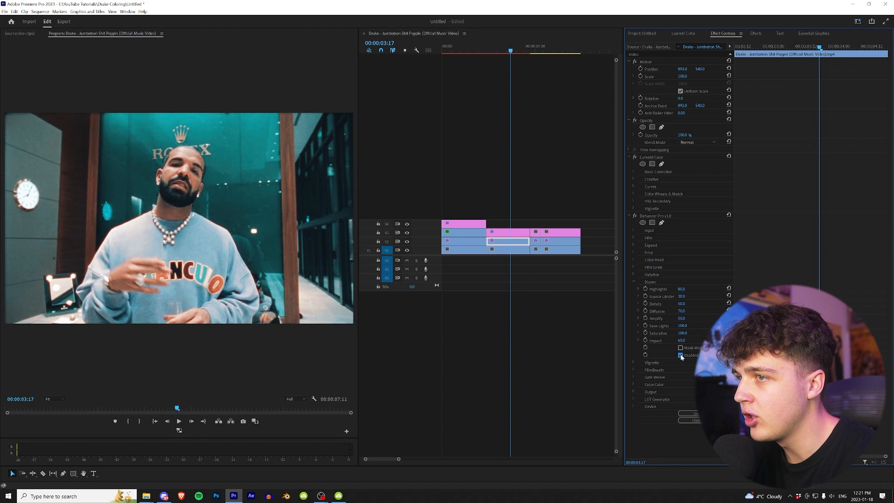
# Step: Switch on Dehancer bloom and film grain for the Rolex-store clip
pyautogui.click(679, 355)
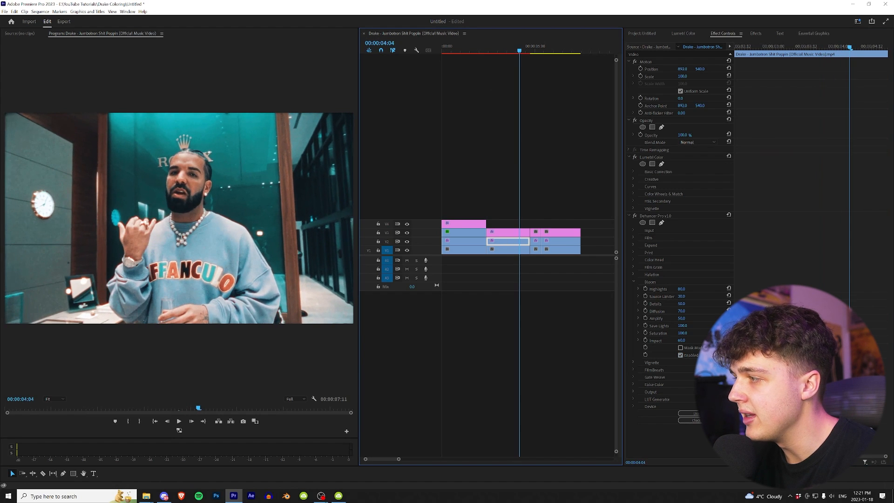
pyautogui.moveTo(636, 269)
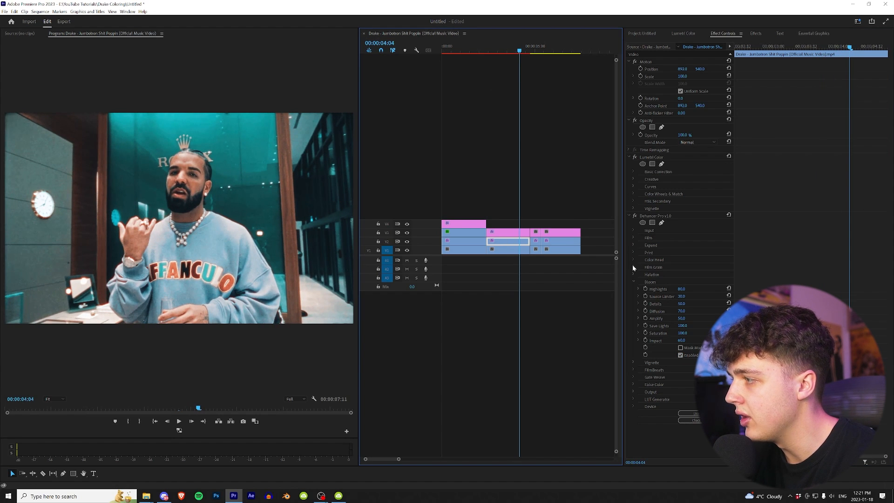
pyautogui.click(633, 267)
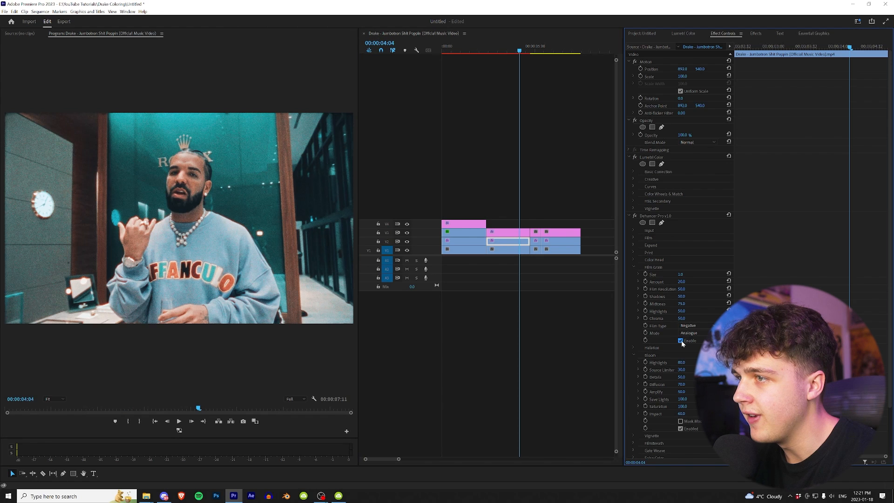
pyautogui.click(500, 46)
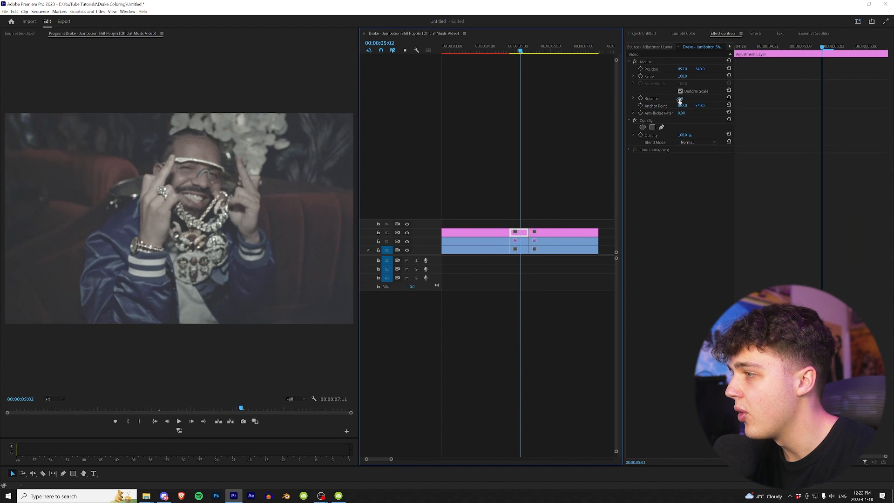
# Step: Load a pack .cube look on the flowered-backdrop shot and boost saturation and contrast
pyautogui.click(683, 33)
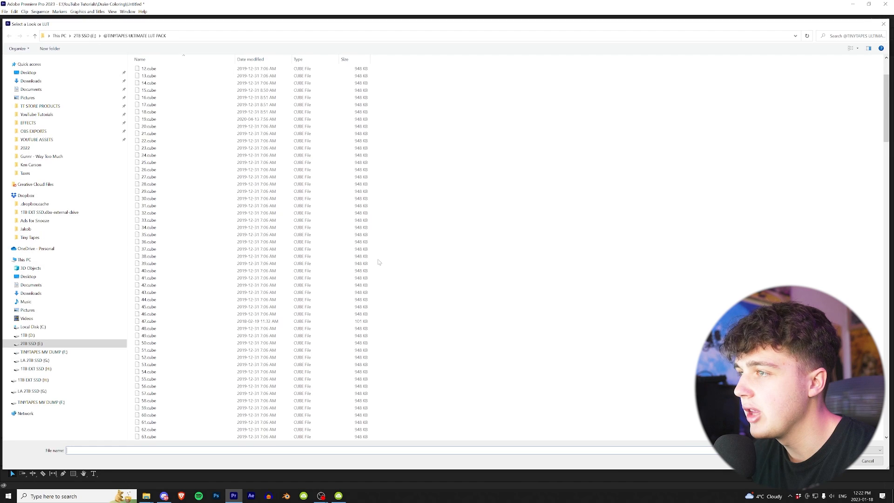
pyautogui.scroll(-3)
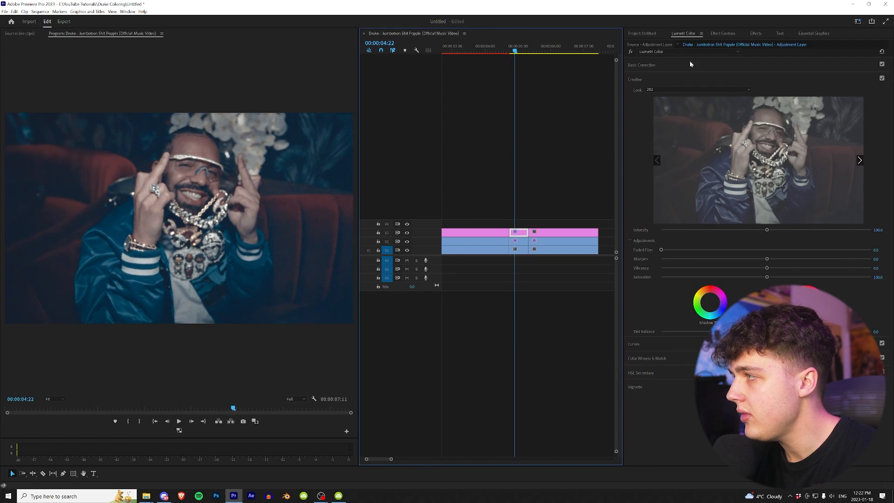
pyautogui.click(640, 64)
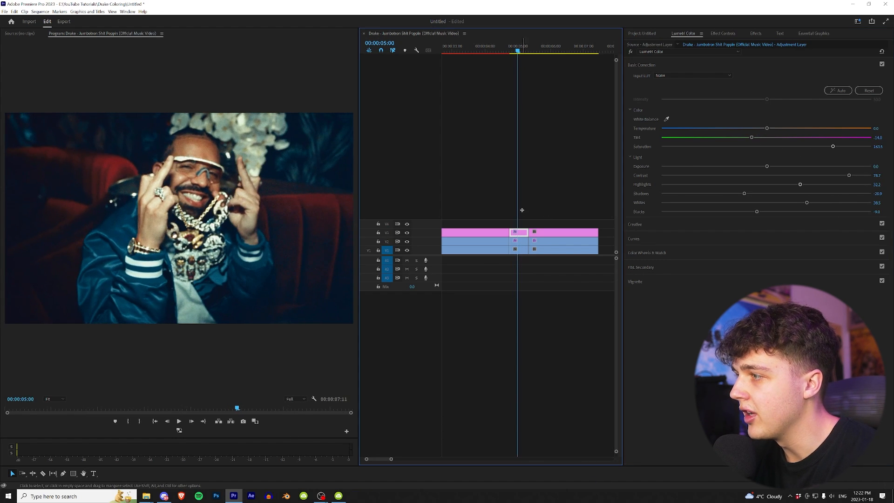
# Step: Move the shot's short adjustment layer up to track V4
pyautogui.click(516, 232)
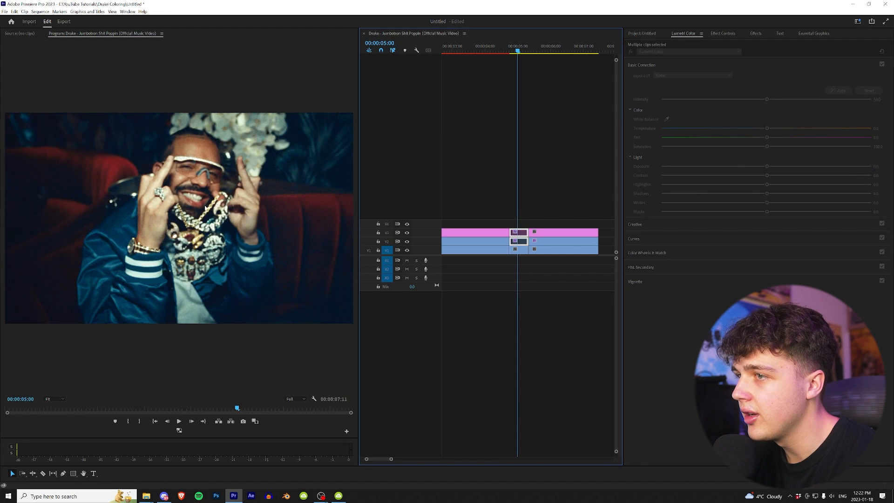
pyautogui.click(519, 250)
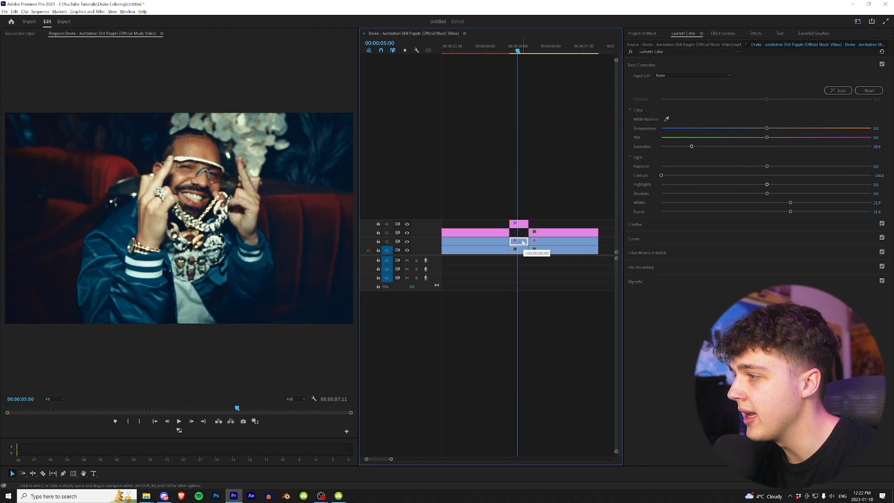
# Step: Apply the saved Dehancer glow preset to the flowered-backdrop clip and enable its Bloom
pyautogui.click(755, 33)
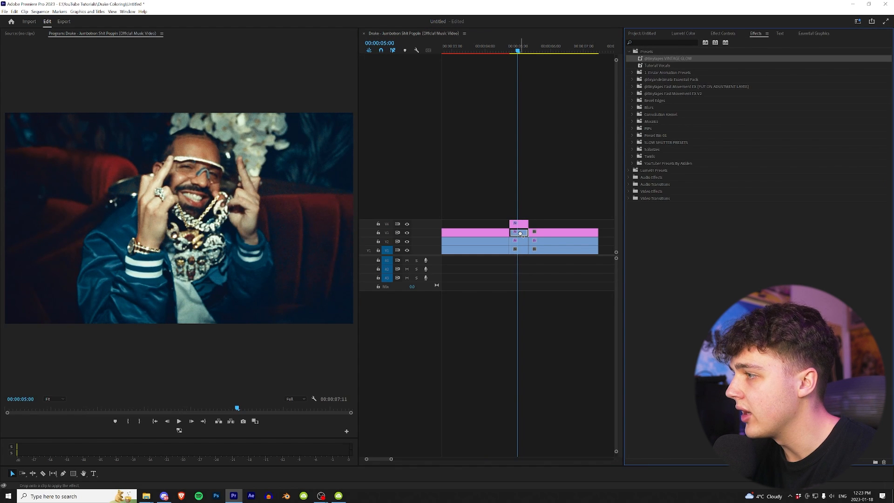
pyautogui.click(518, 233)
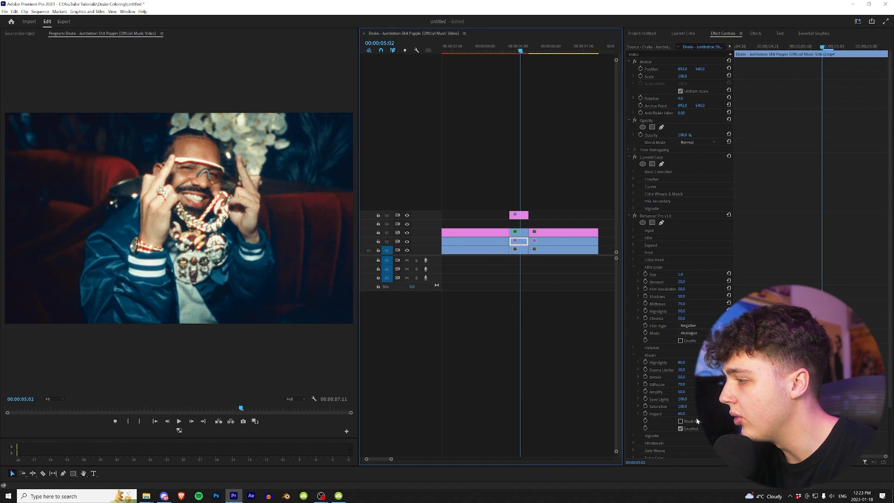
pyautogui.click(633, 347)
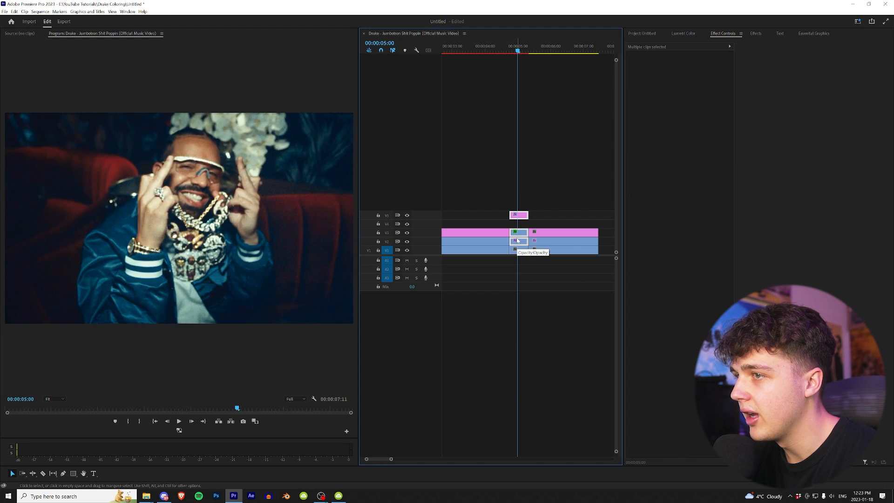
# Step: Grade the red sports-car shot with a .cube LUT look, then boost Saturation and Highlights
pyautogui.click(552, 50)
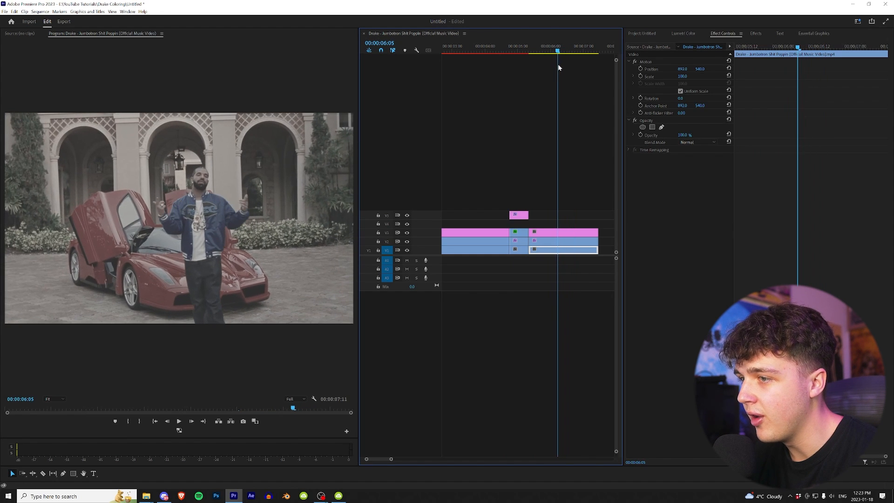
pyautogui.click(683, 33)
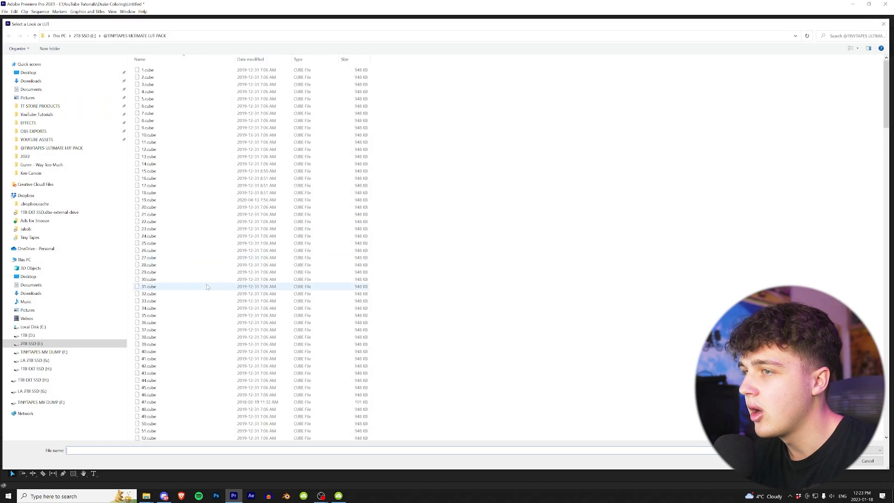
pyautogui.scroll(-3)
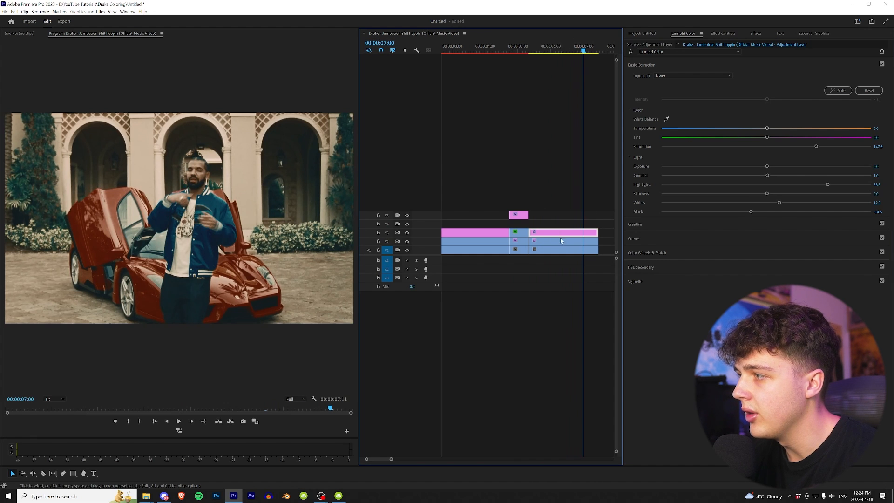
# Step: Move the car shot's adjustment layer up one video track and select the clip beneath
pyautogui.click(561, 241)
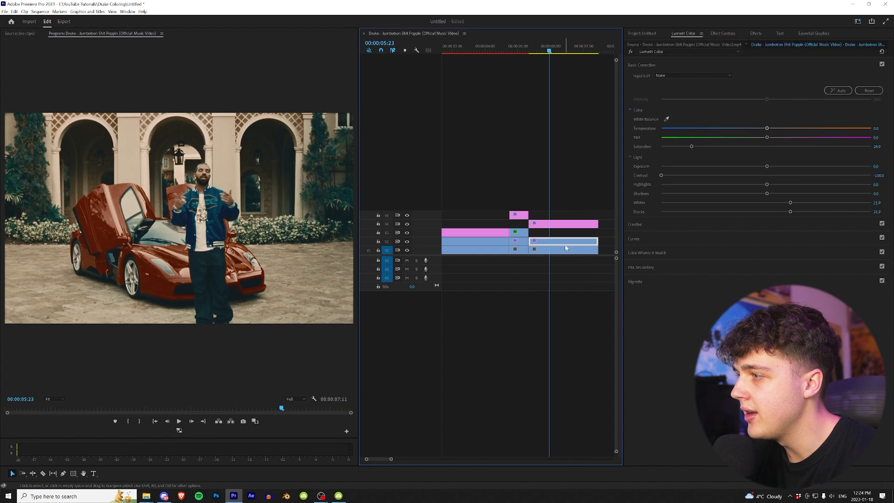
pyautogui.click(562, 239)
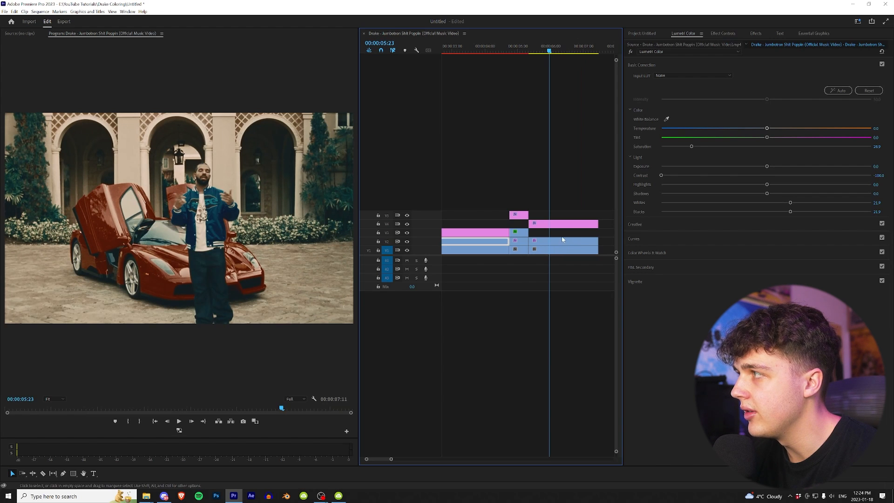